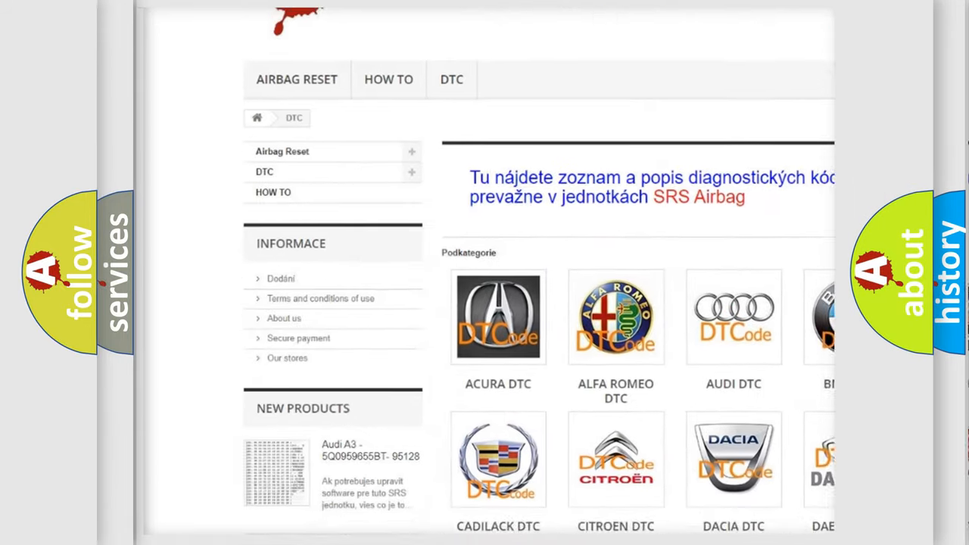
scroll(down, 3)
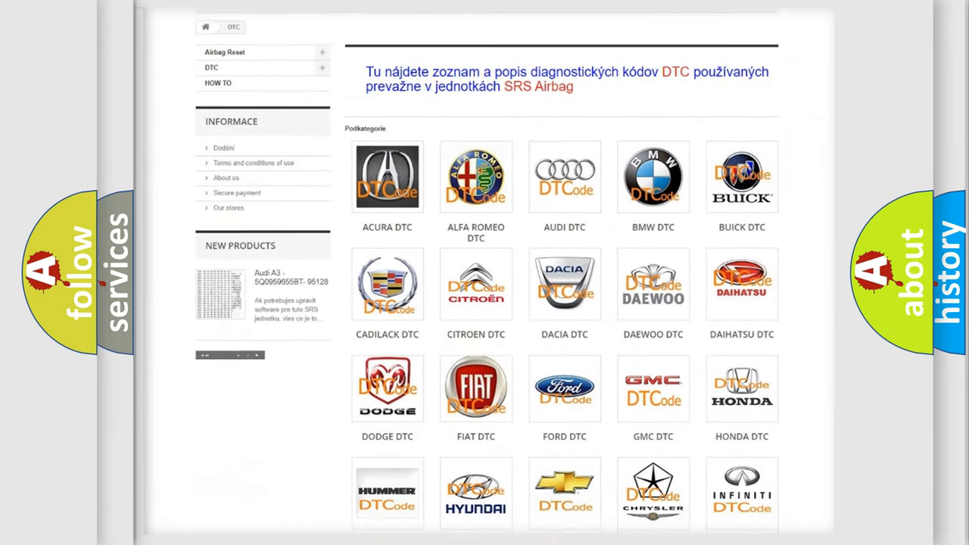
scroll(down, 3)
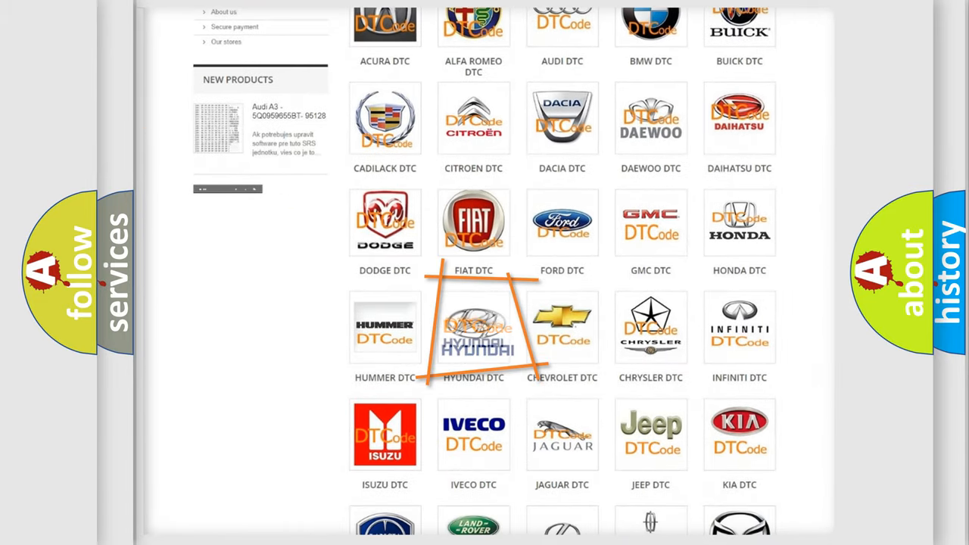